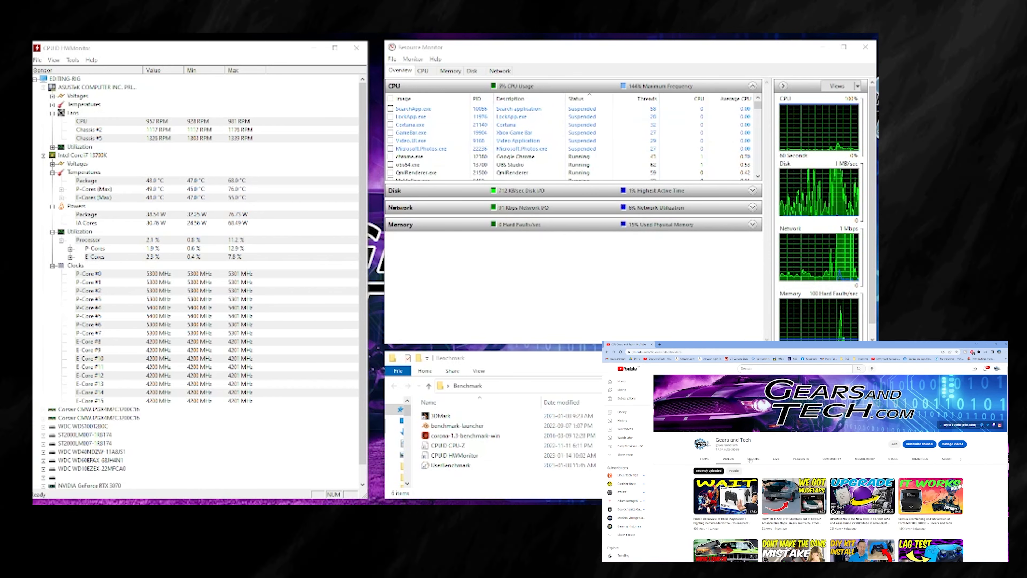
Step: Switch the Gears and Tech channel to its Playlists tab and back to Home
{"action": "left_click", "coordinate": [802, 458]}
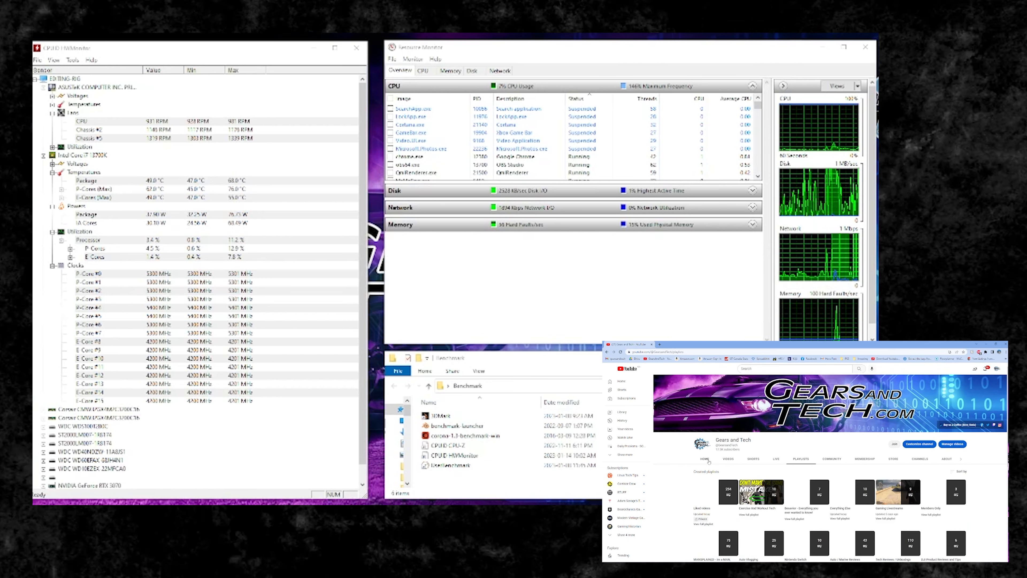
{"action": "left_click", "coordinate": [706, 459]}
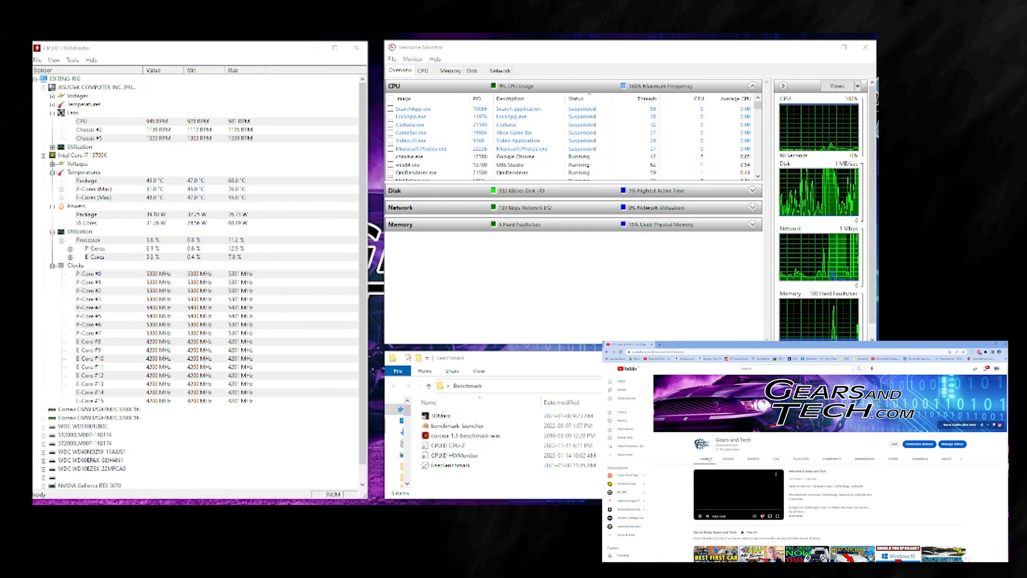